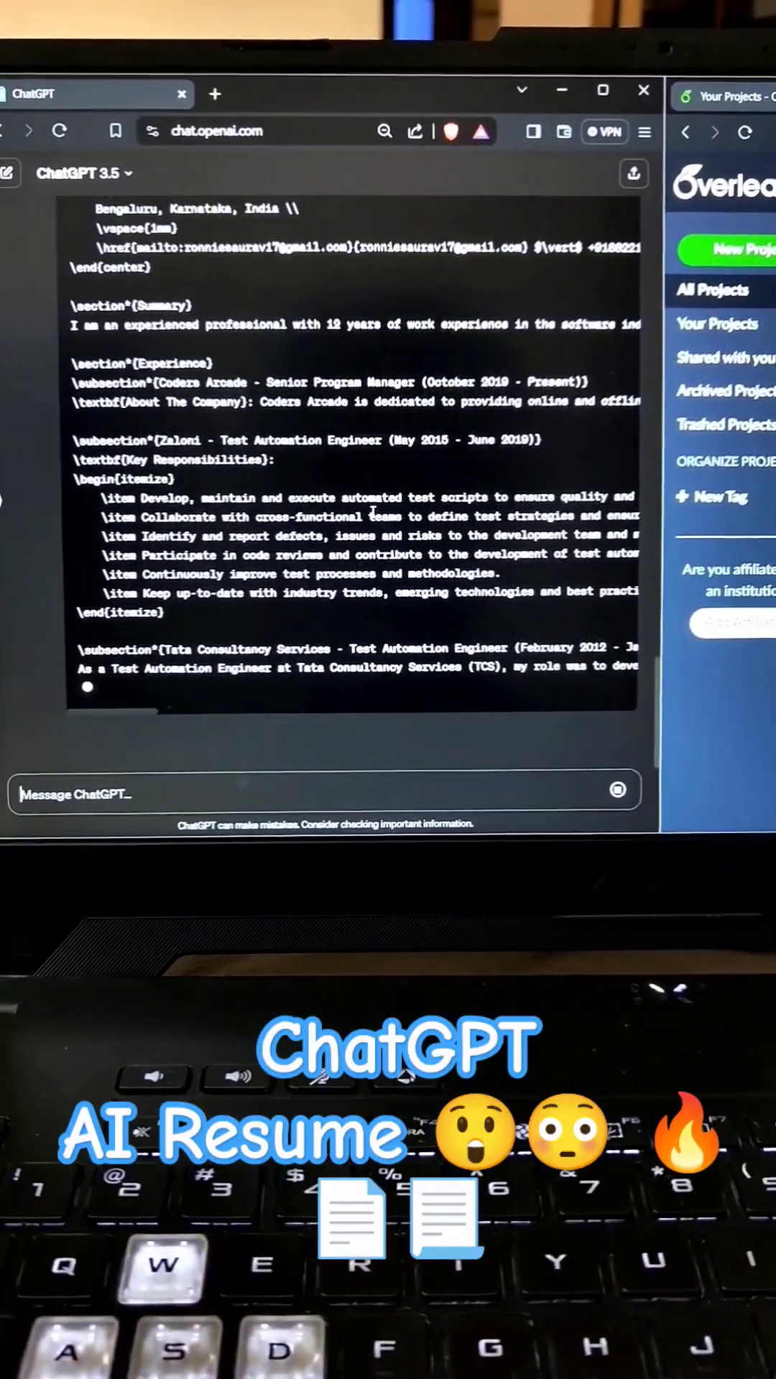
Create a new blank Overleaf project named 'Resume'.
{"action": "scroll", "scroll_direction": "down", "scroll_amount": 3}
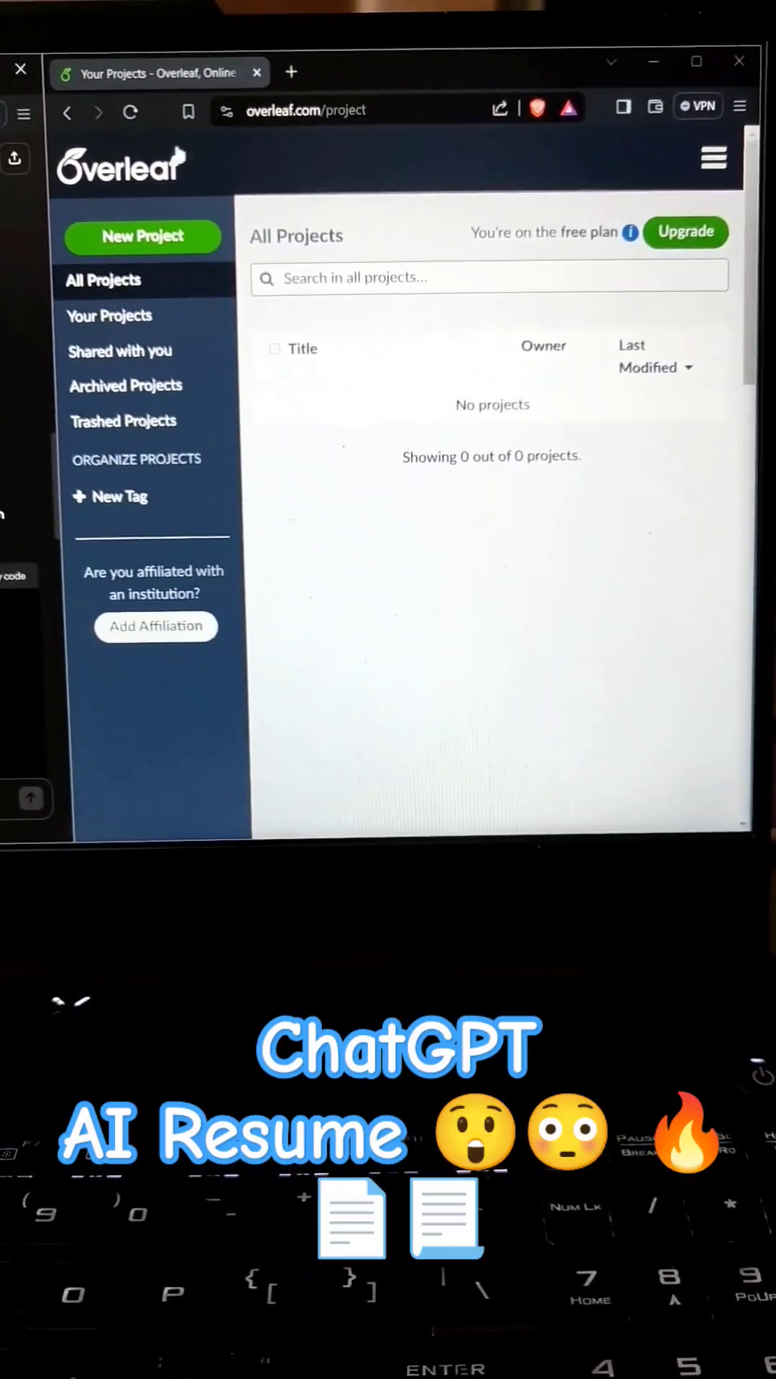
{"action": "left_click", "coordinate": [141, 235]}
{"action": "type", "text": "R"}
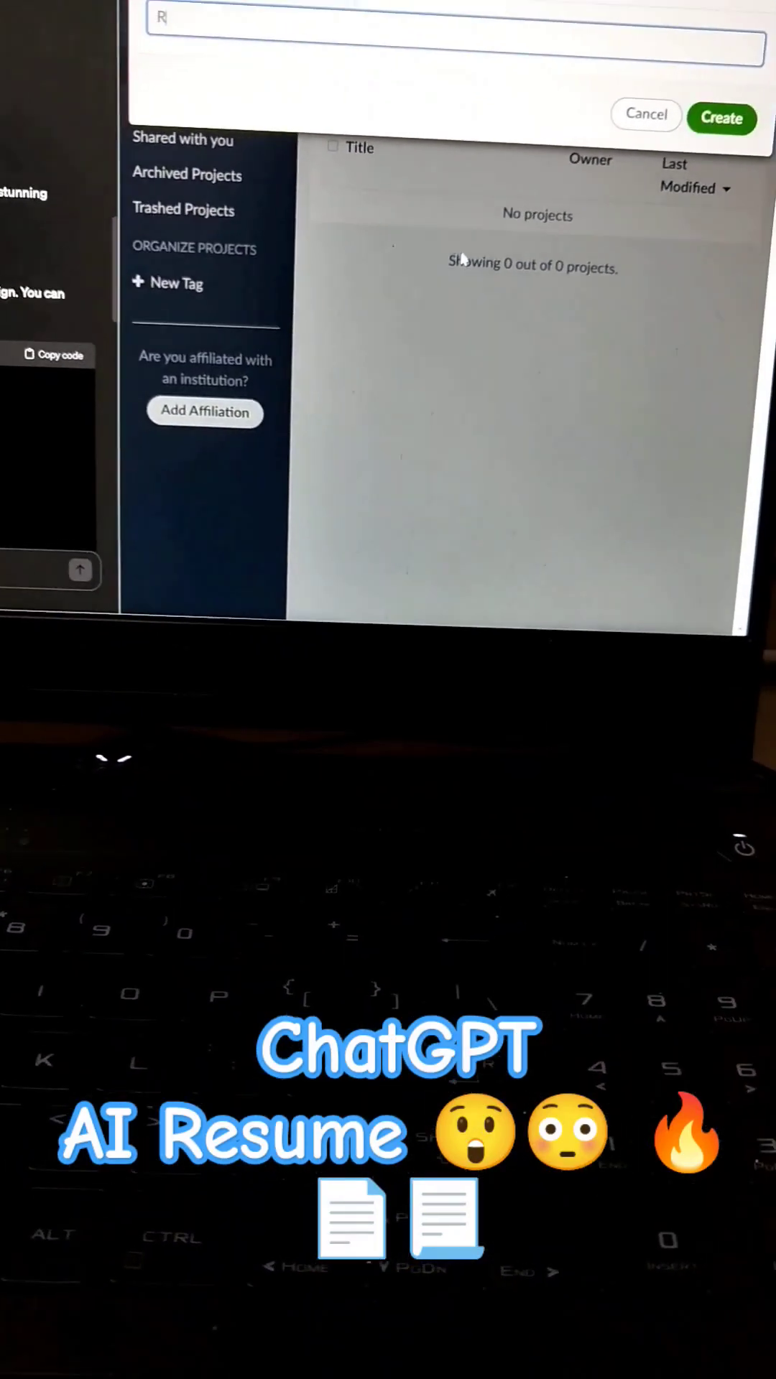
{"action": "type", "text": "esume"}
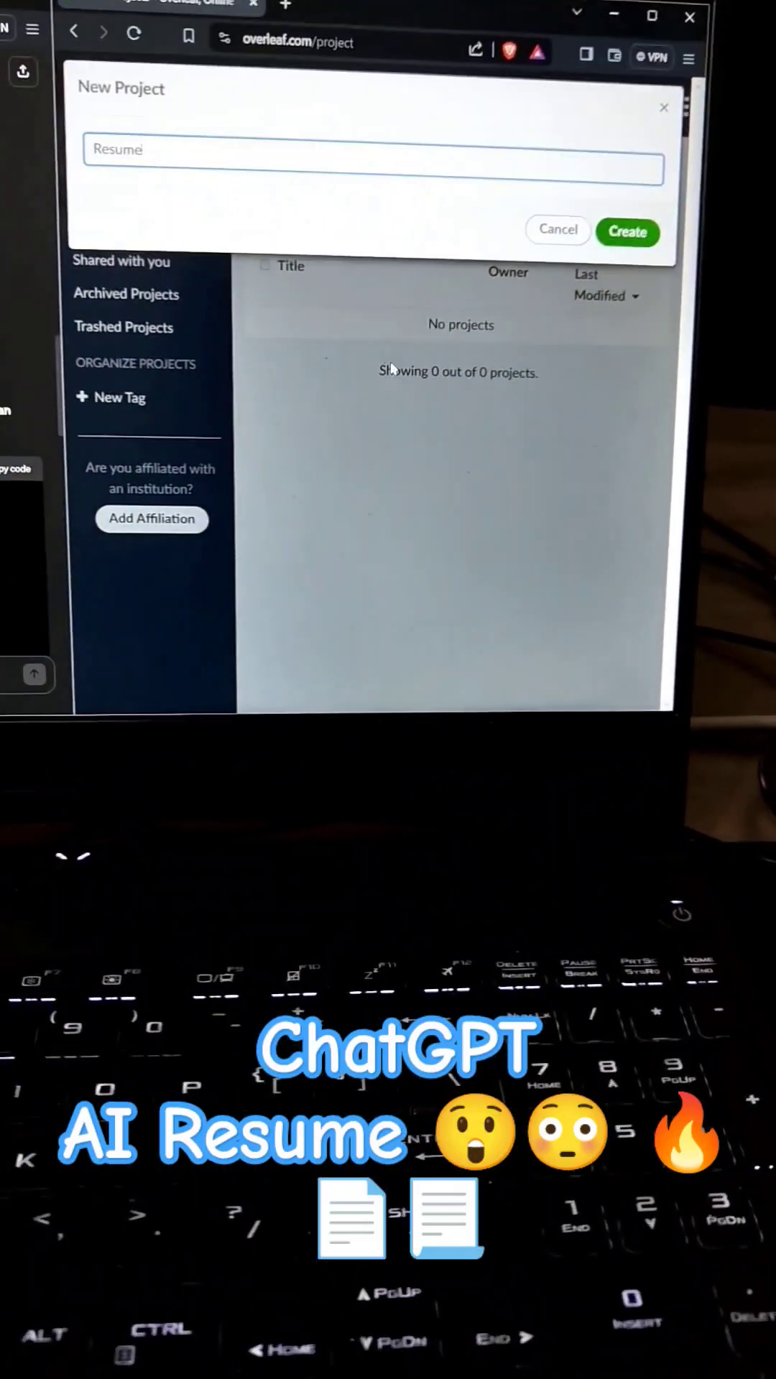
{"action": "left_click", "coordinate": [627, 231]}
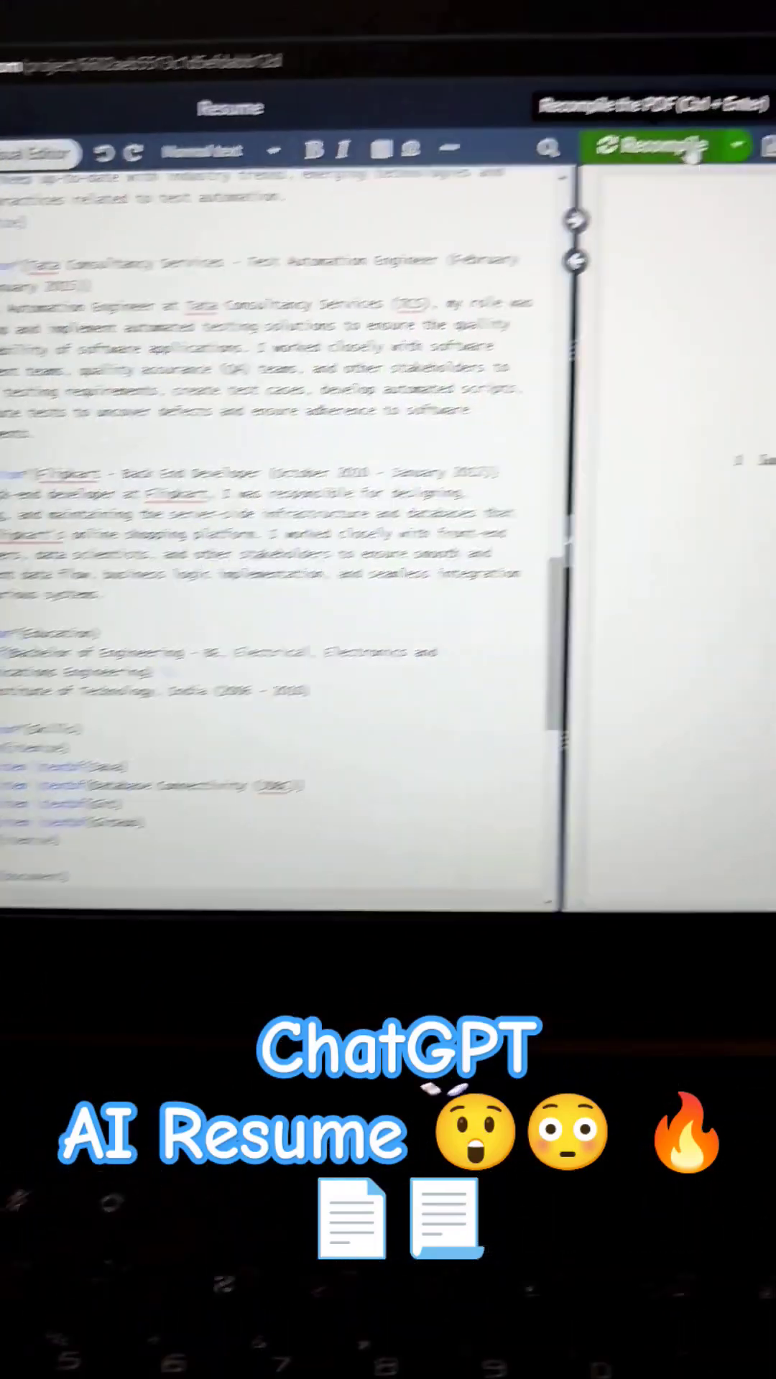
Recompile the pasted resume code to show the 'Resume' PDF preview.
{"action": "left_click", "coordinate": [655, 145]}
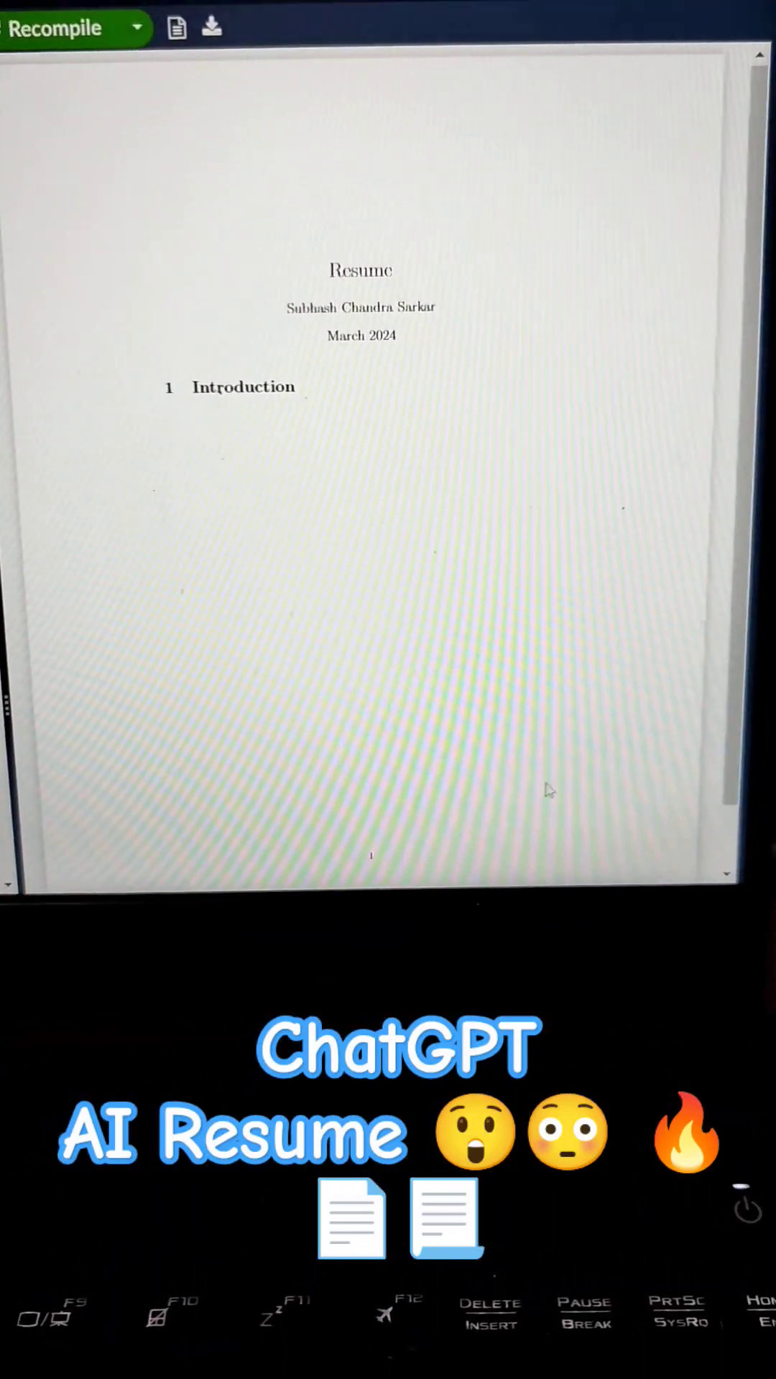